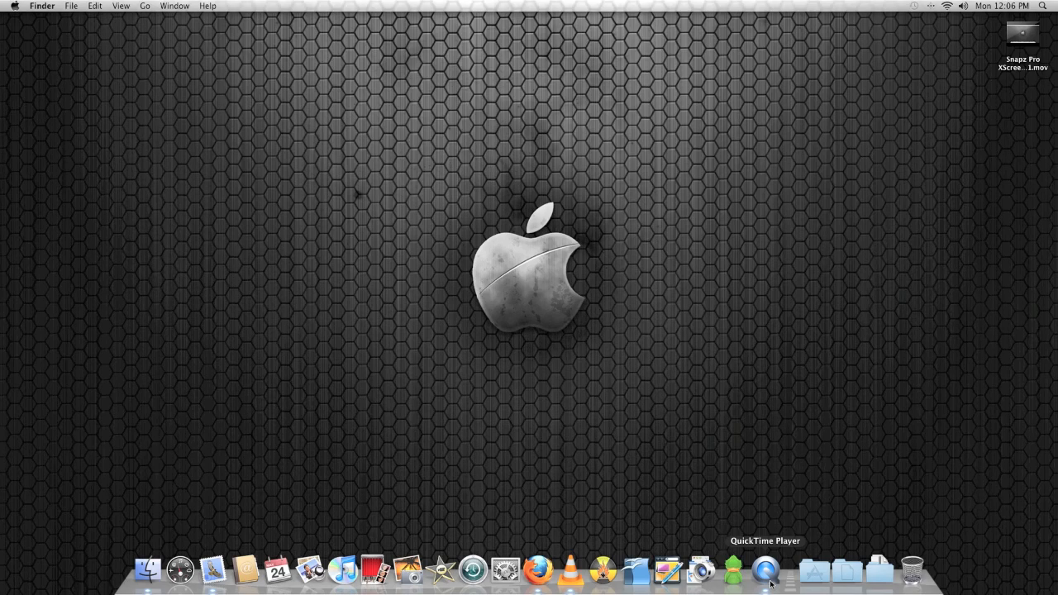
mouse_move(146, 570)
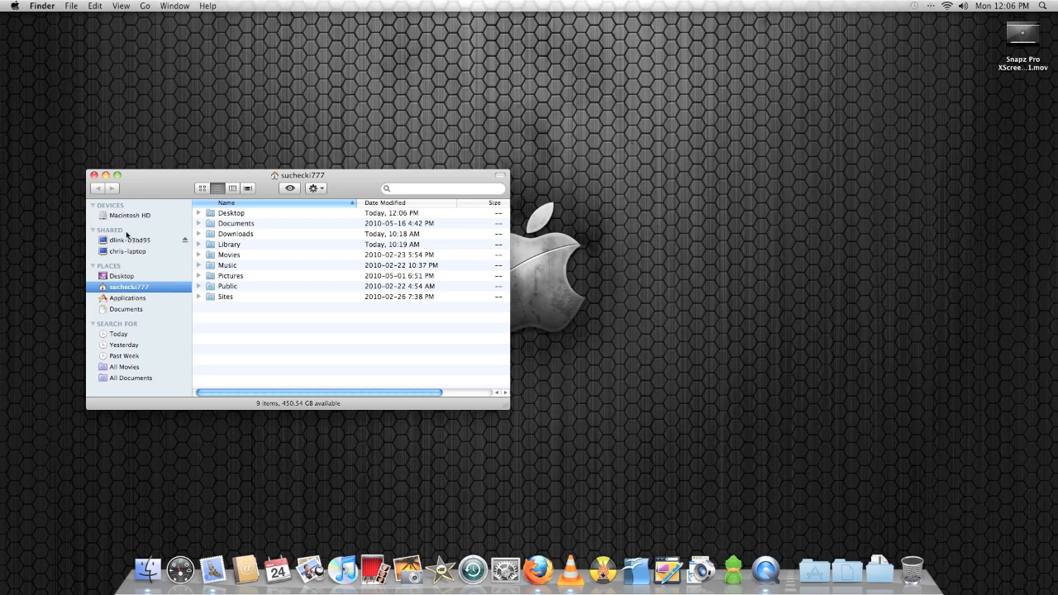
- Close the NAS window and reach Connect to Server from the Finder Dock icon
left_click(129, 240)
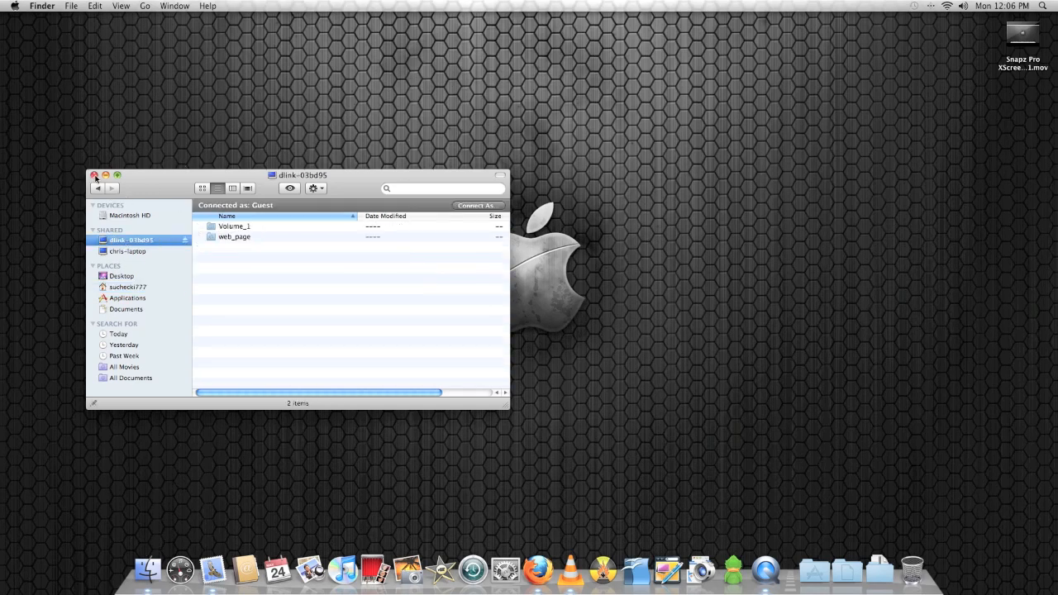
left_click(94, 175)
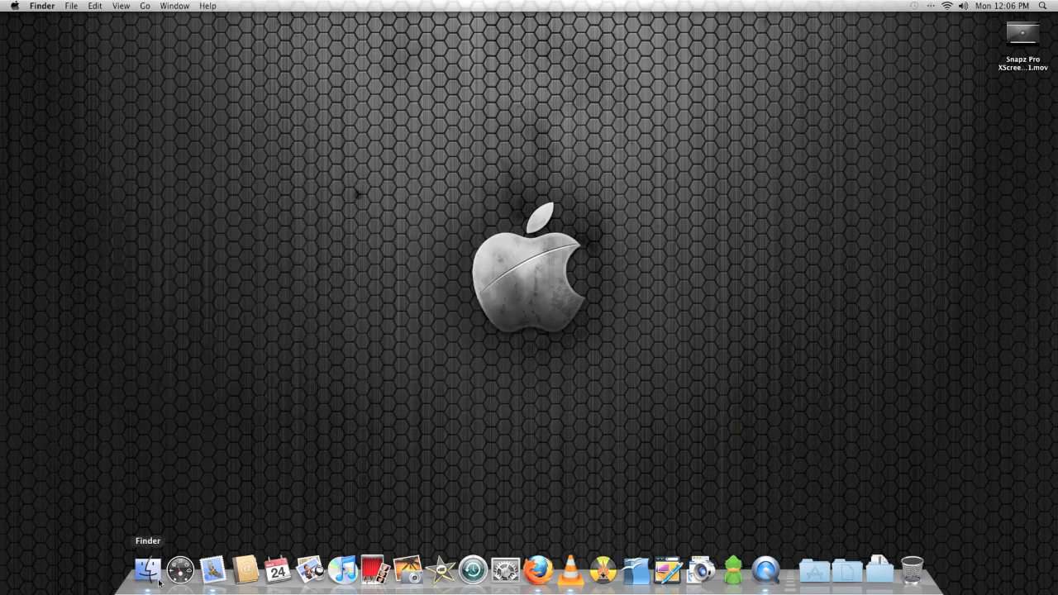
right_click(147, 568)
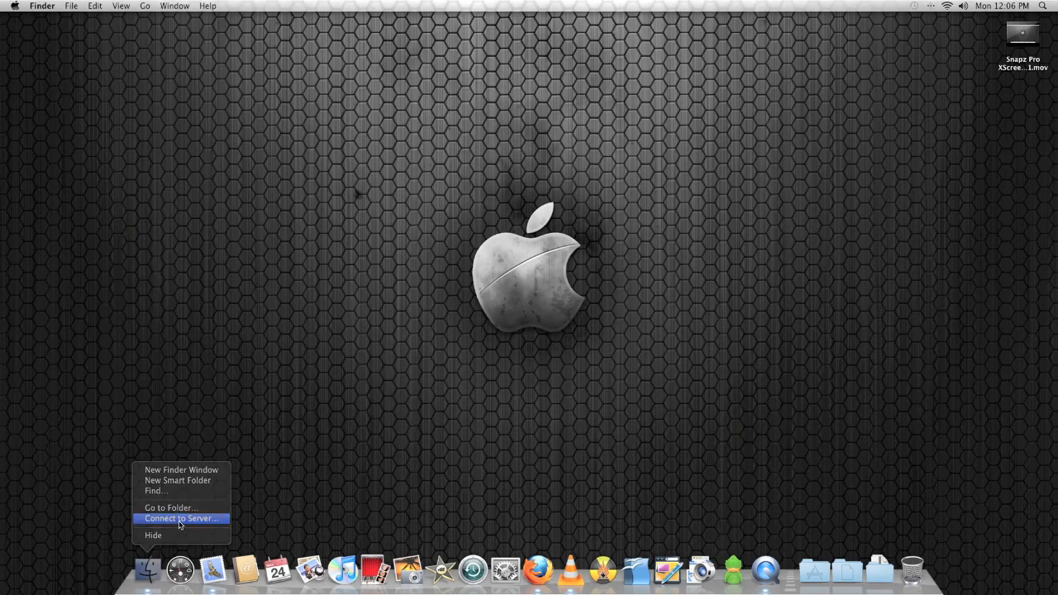
left_click(180, 518)
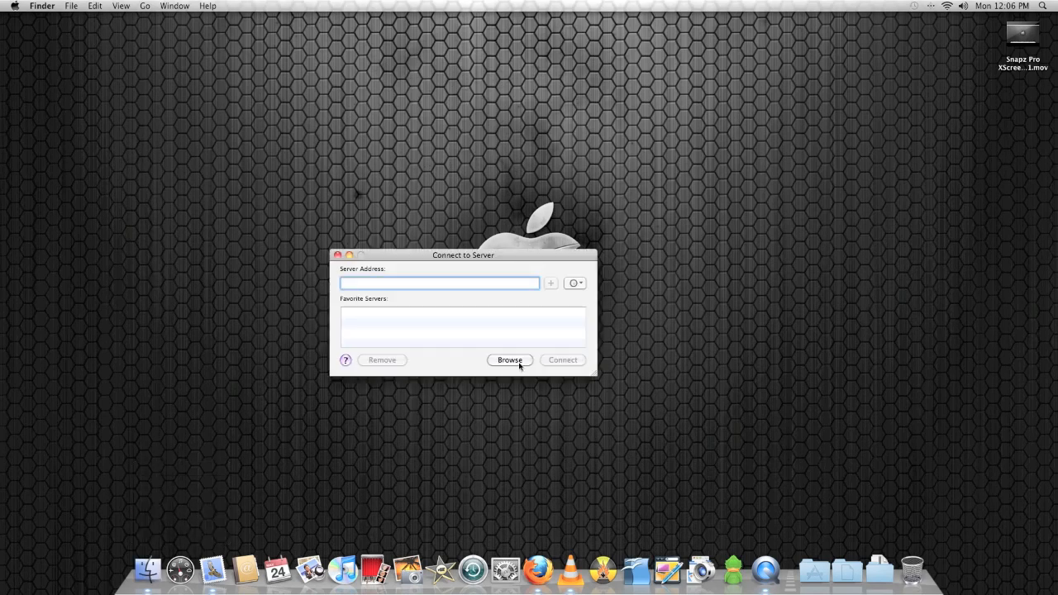
- Browse the network to dlink-03bd95 and enter its Volume_1 share
left_click(509, 360)
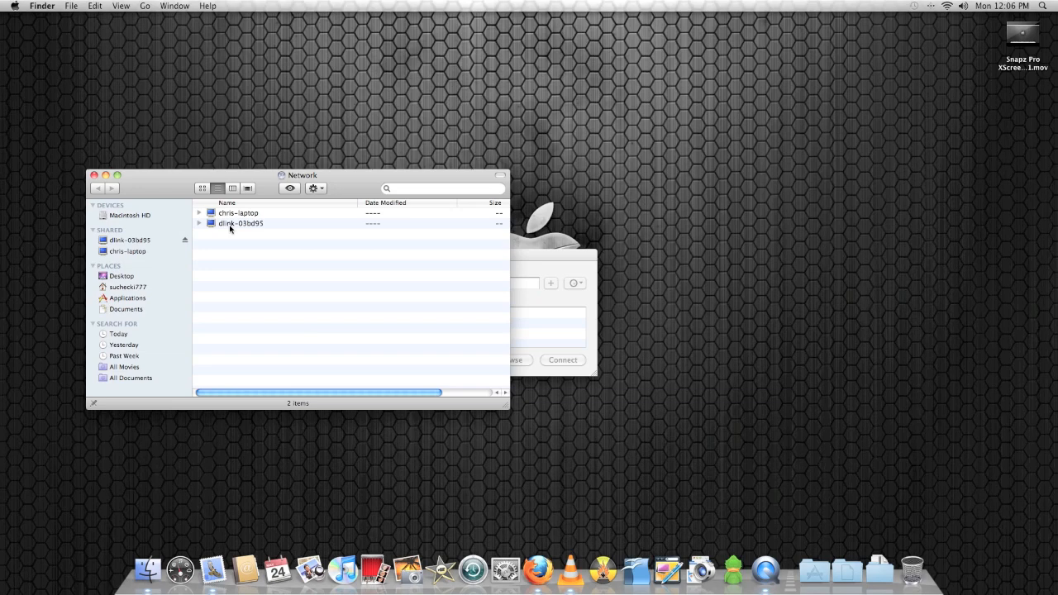
left_click(241, 223)
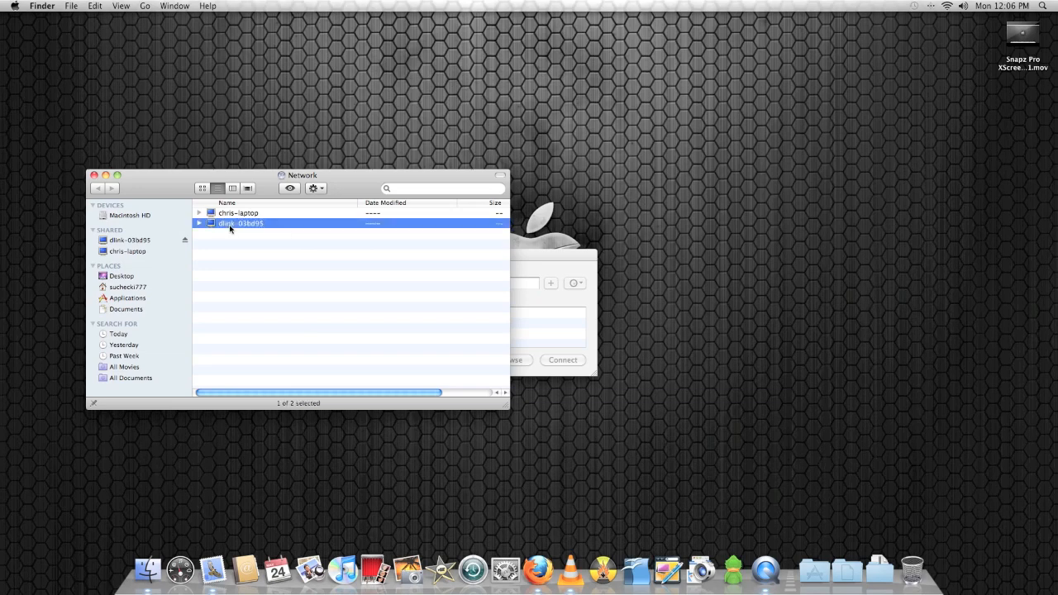
double_click(239, 223)
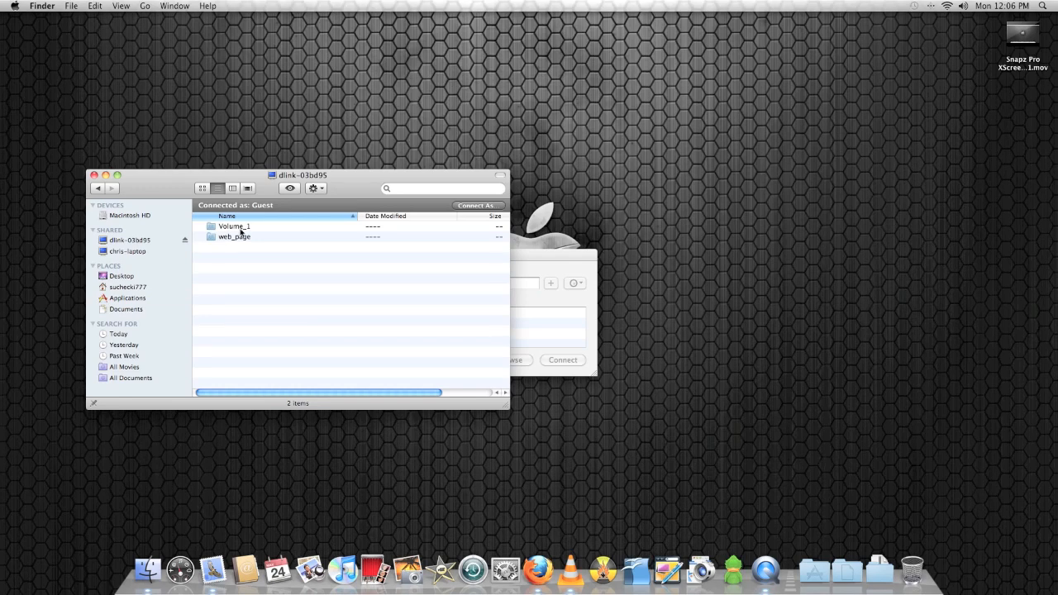
double_click(234, 226)
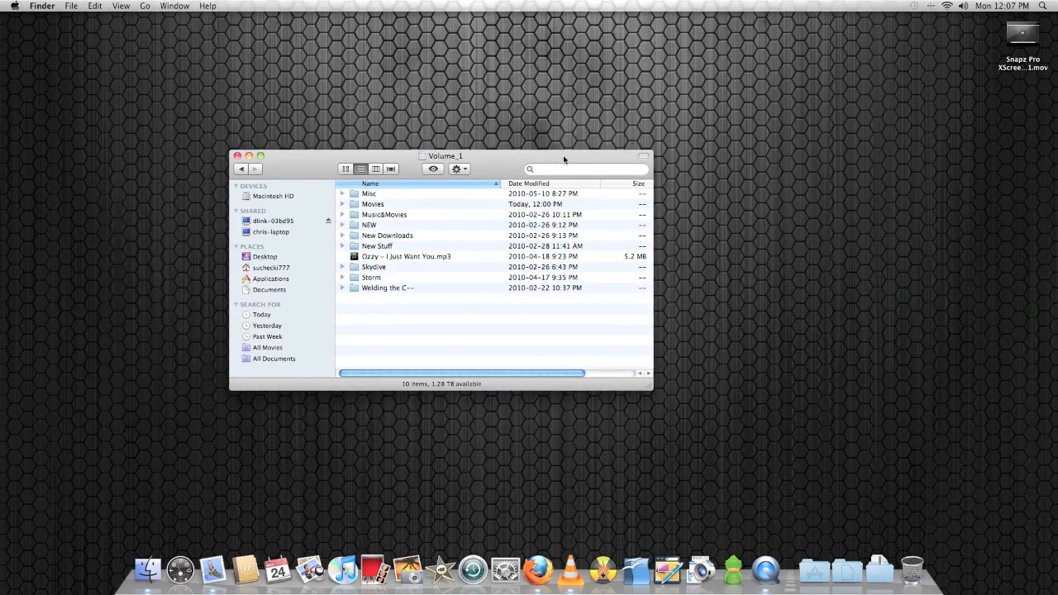
mouse_move(478, 176)
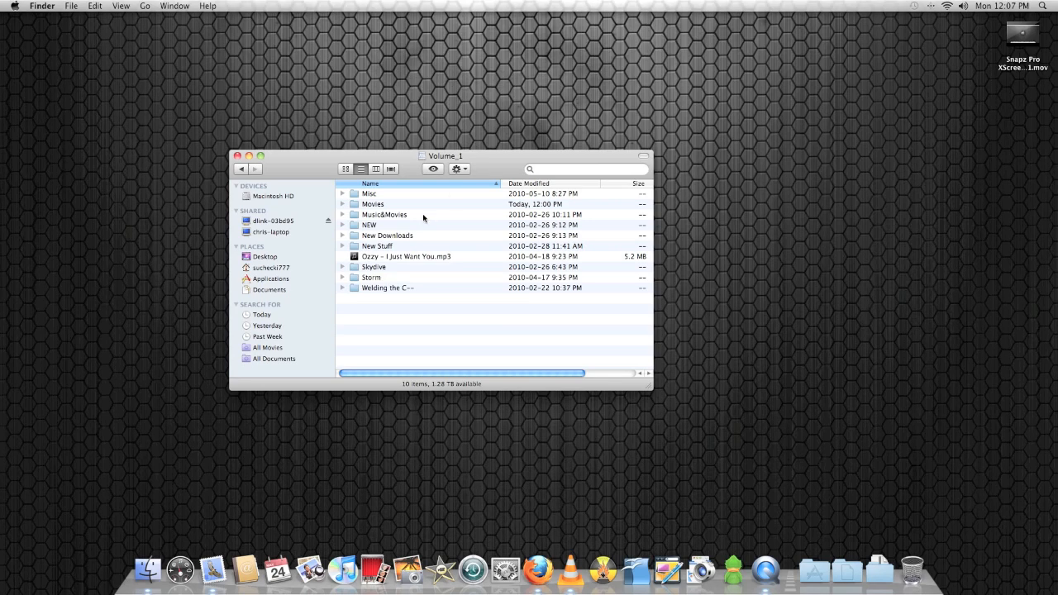
mouse_move(427, 217)
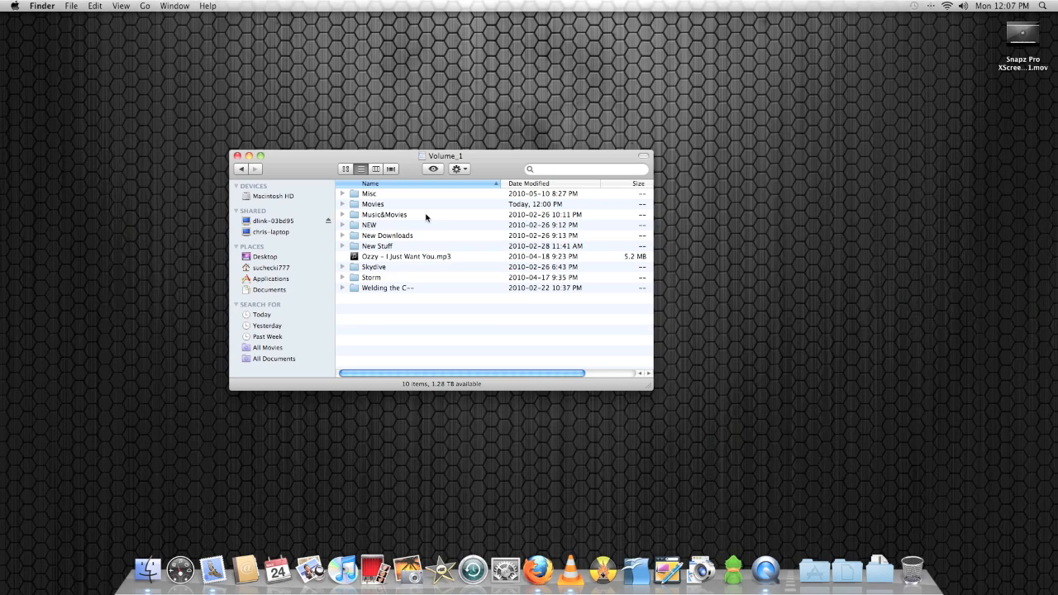
mouse_move(405, 240)
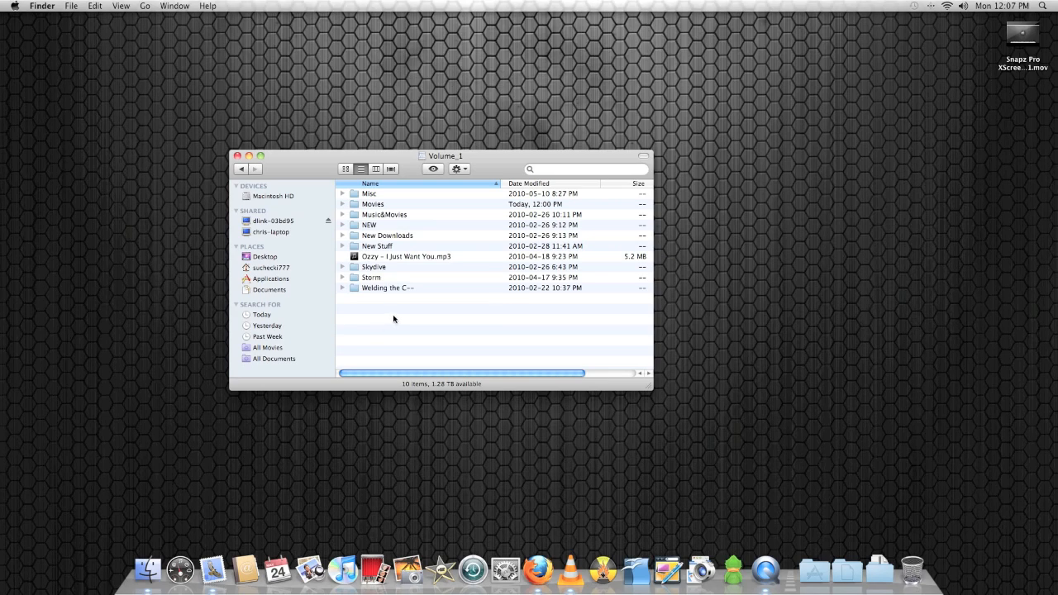
mouse_move(407, 317)
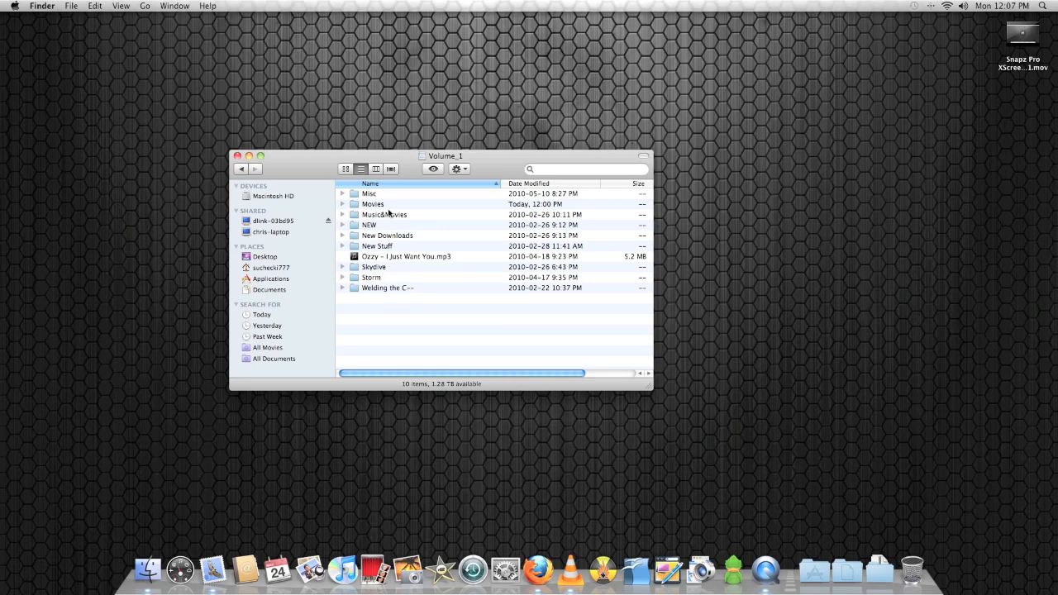
- Go into Movies › 2012 and select the movie file m-2012-720p.mkv
double_click(372, 204)
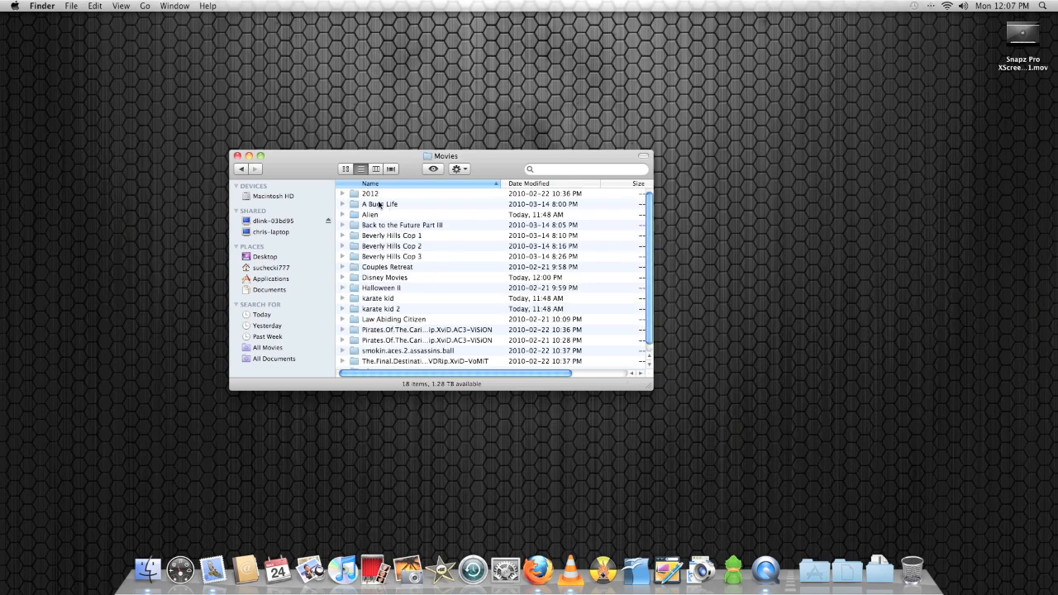
left_click(370, 194)
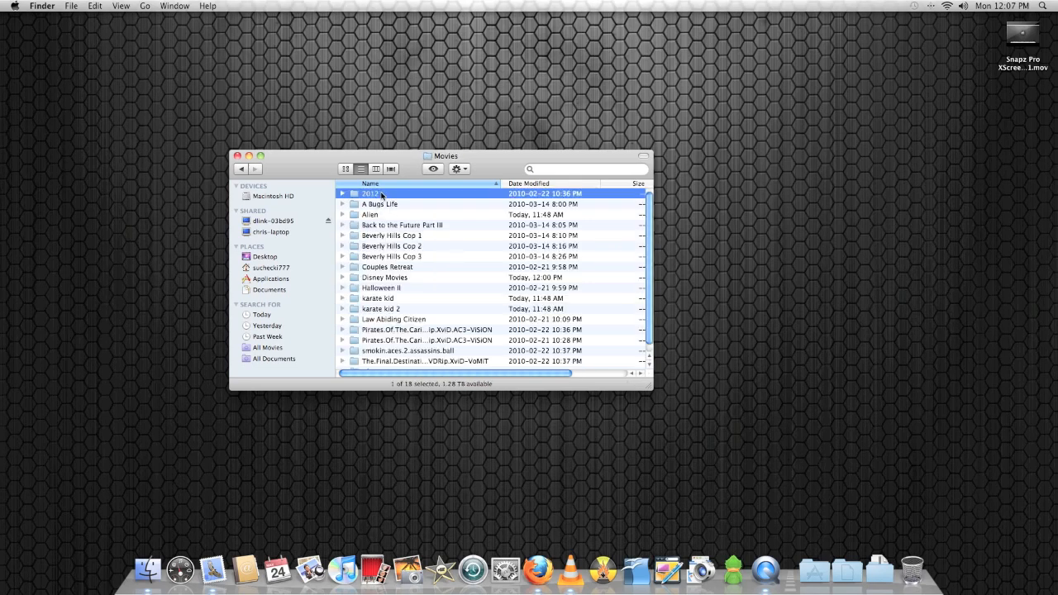
double_click(372, 193)
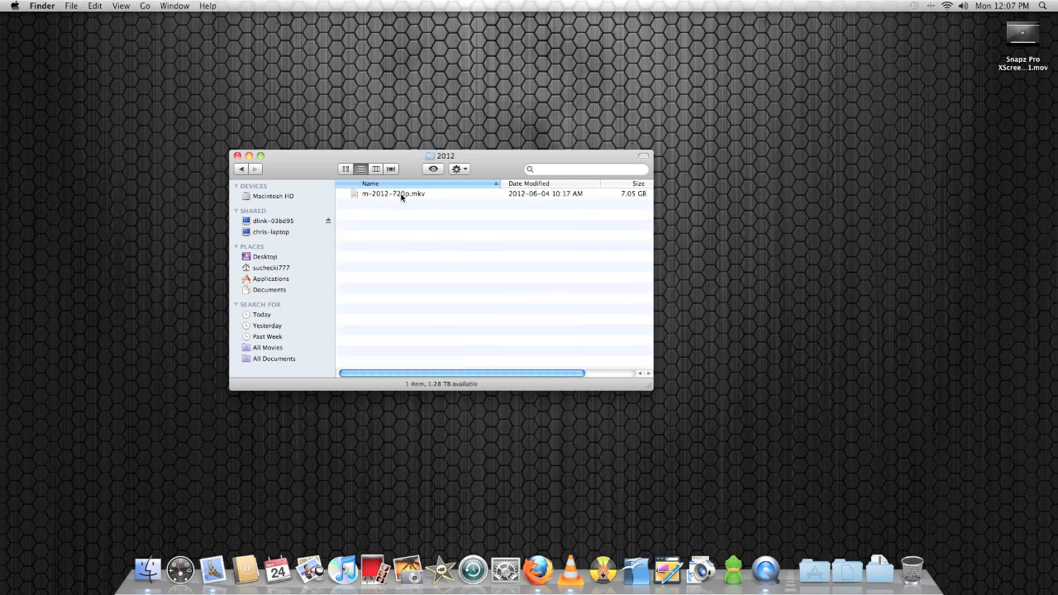
left_click(392, 193)
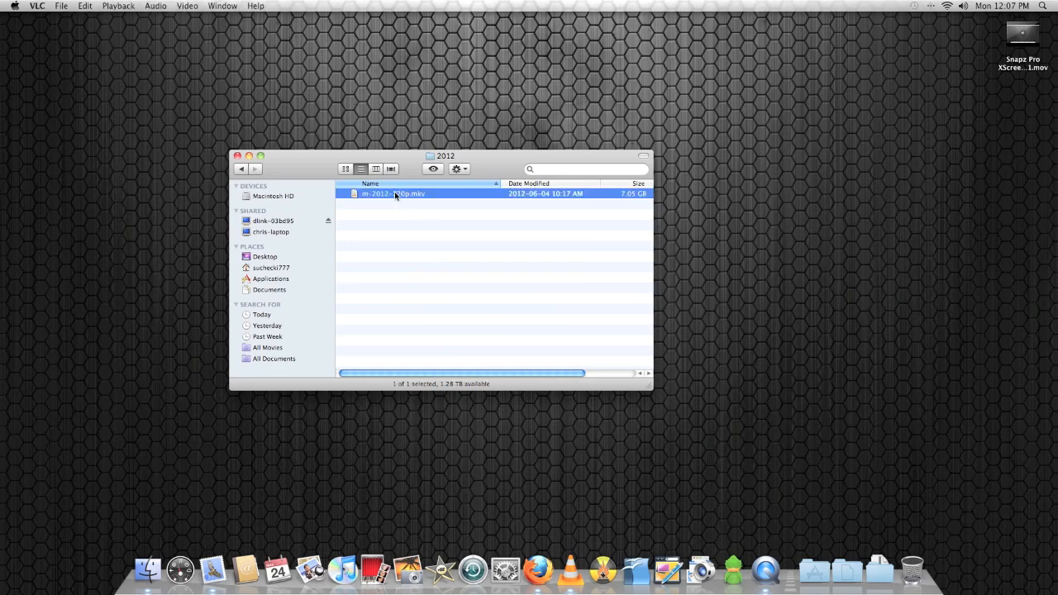
- Play m-2012-720p.mkv in VLC straight from the NAS, then close its window
double_click(392, 193)
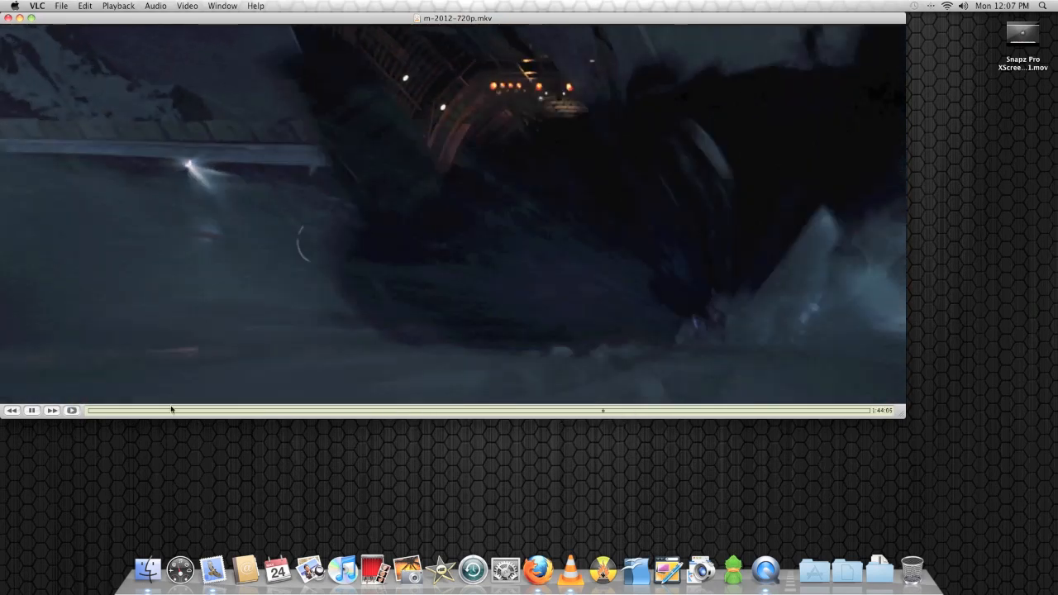
left_click(32, 410)
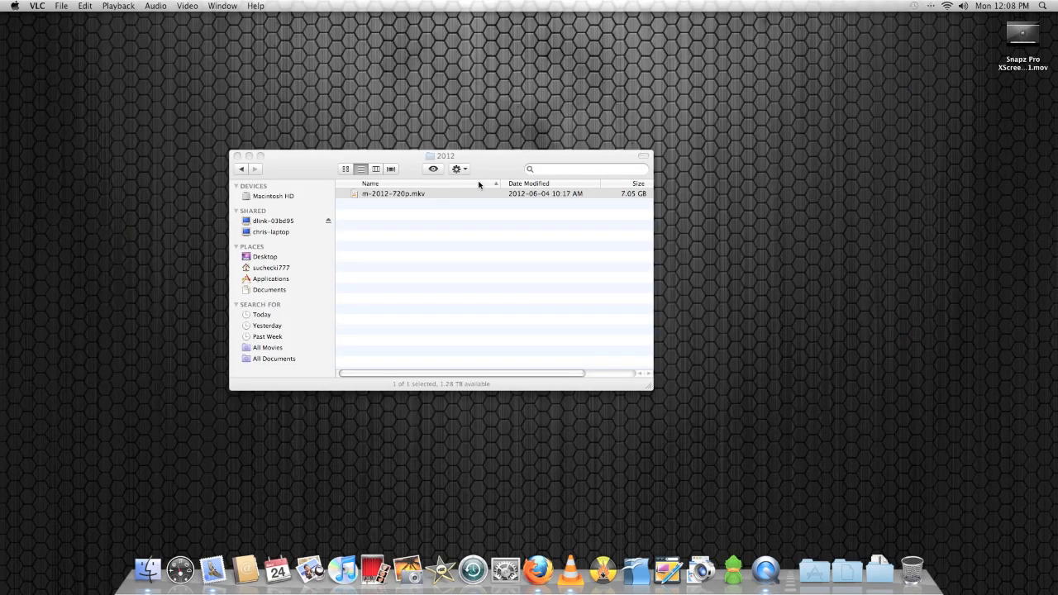
mouse_move(570, 207)
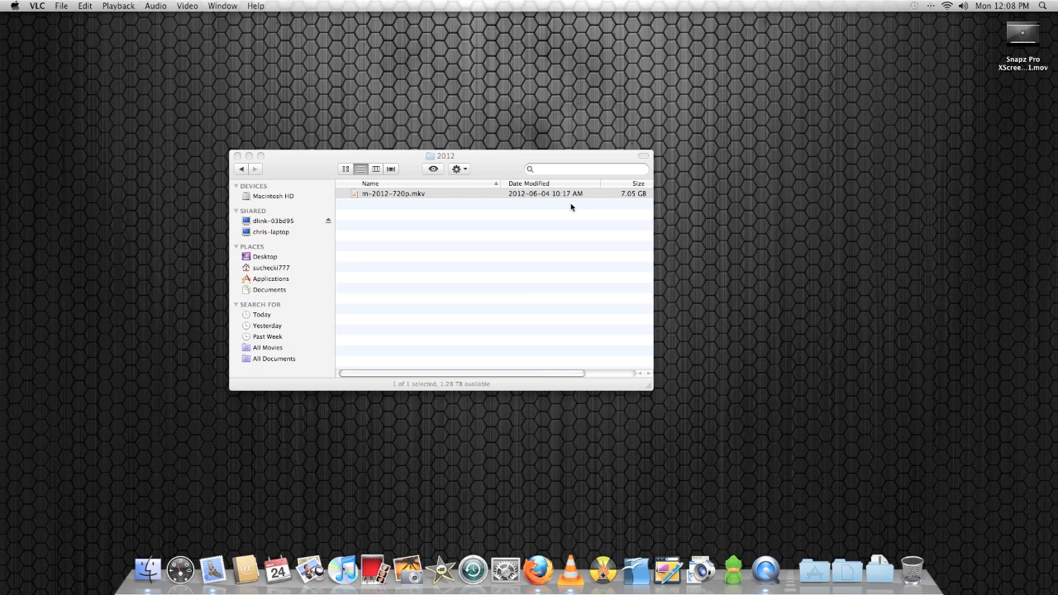
mouse_move(307, 167)
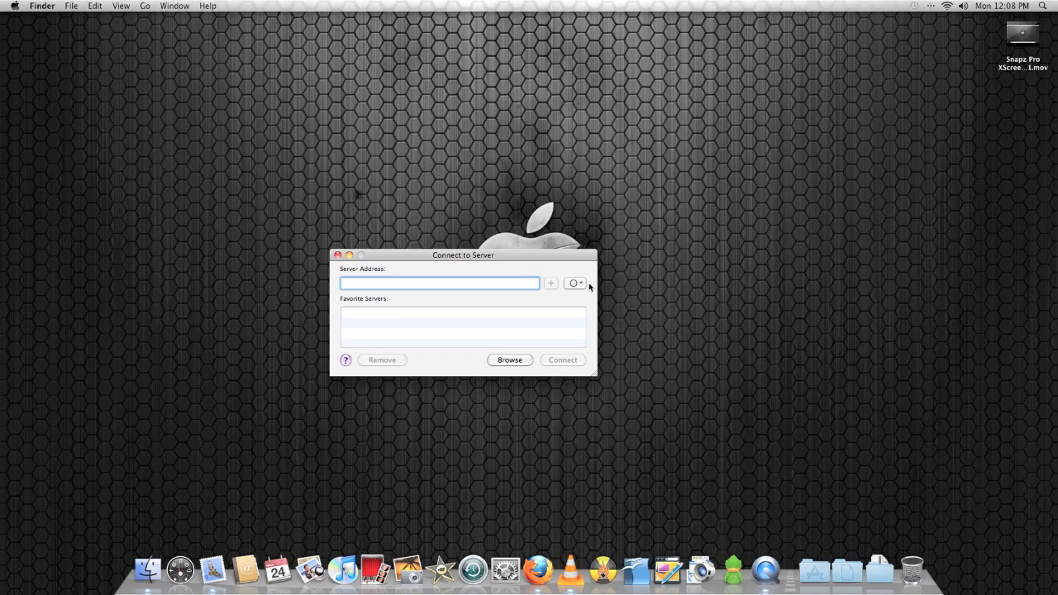
- Pick dlink-03bd95 from Recent Servers and add smb://dlink-03bd95 to Favorites
left_click(509, 360)
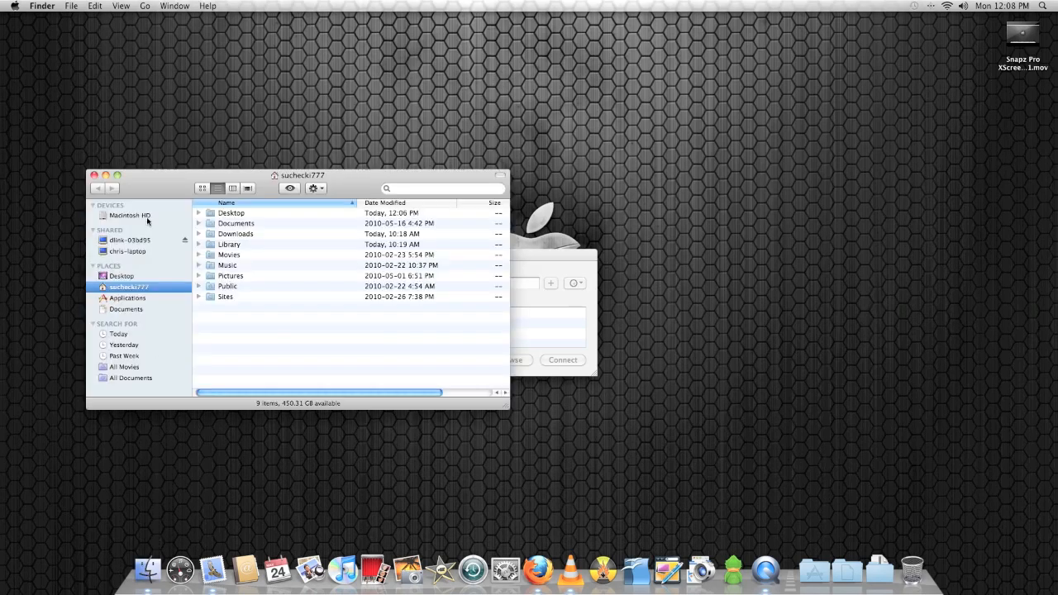
mouse_move(100, 186)
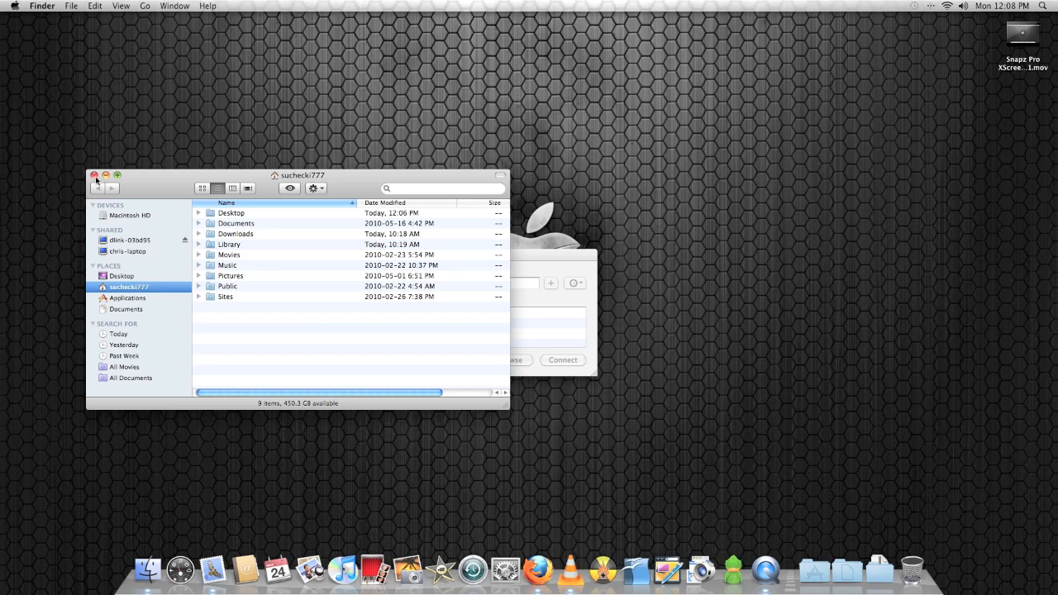
left_click(574, 283)
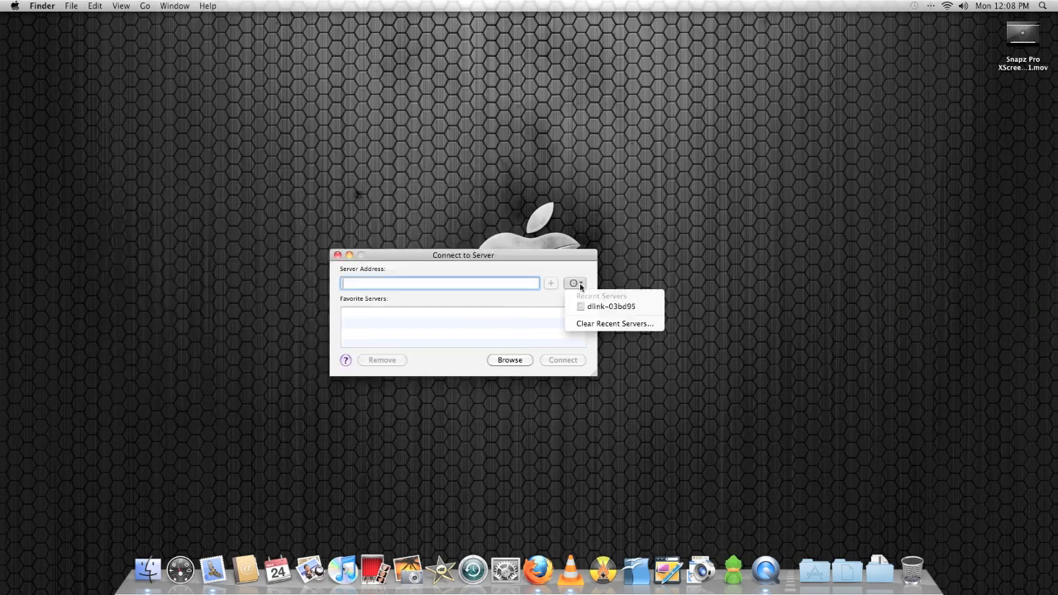
mouse_move(610, 306)
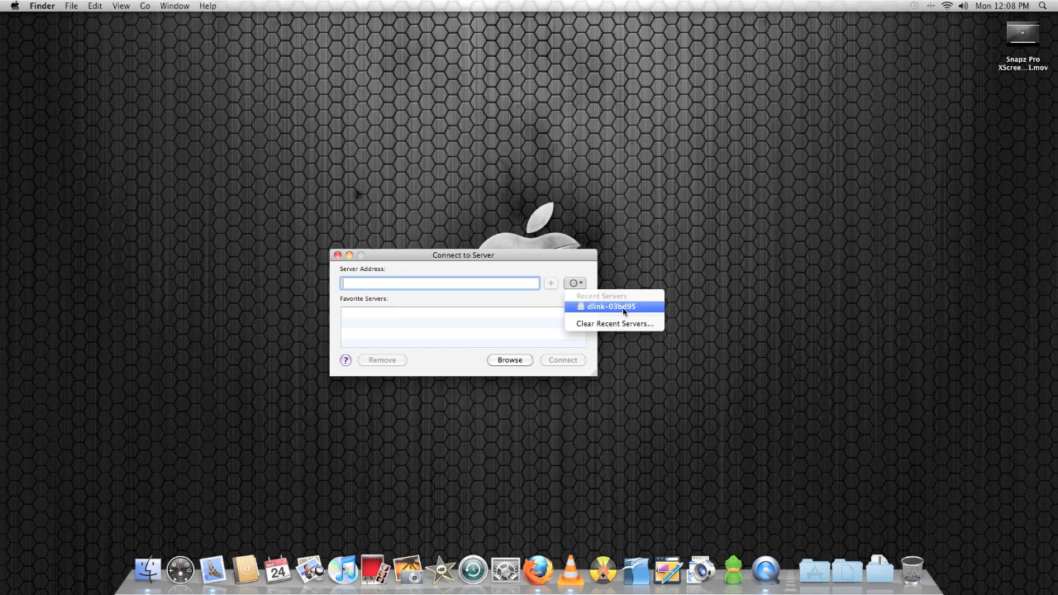
left_click(611, 307)
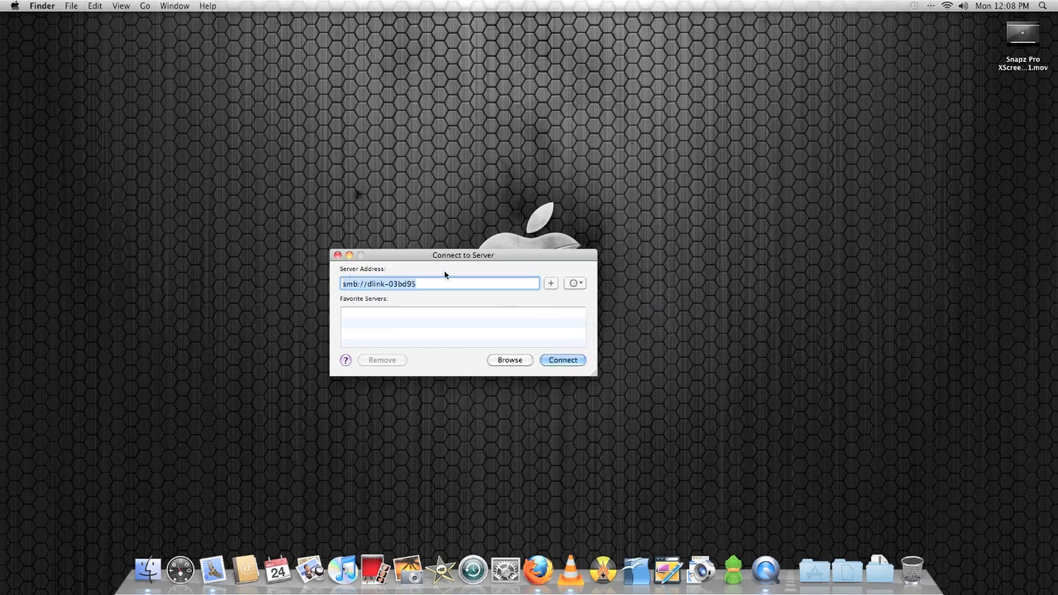
left_click(550, 283)
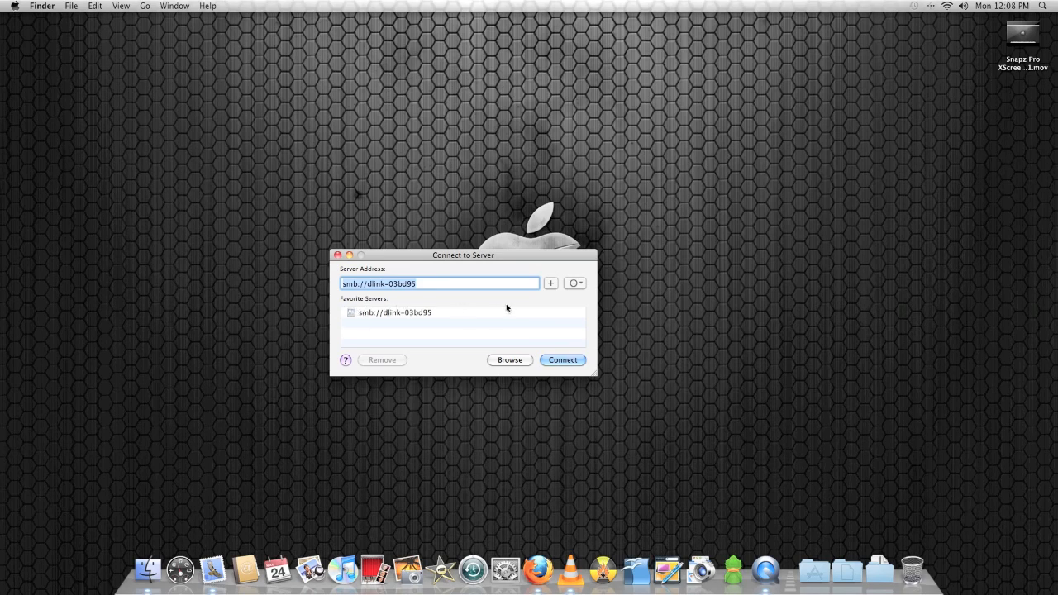
- Dismiss the server dialog and close the Finder window, leaving the desktop
left_click(337, 254)
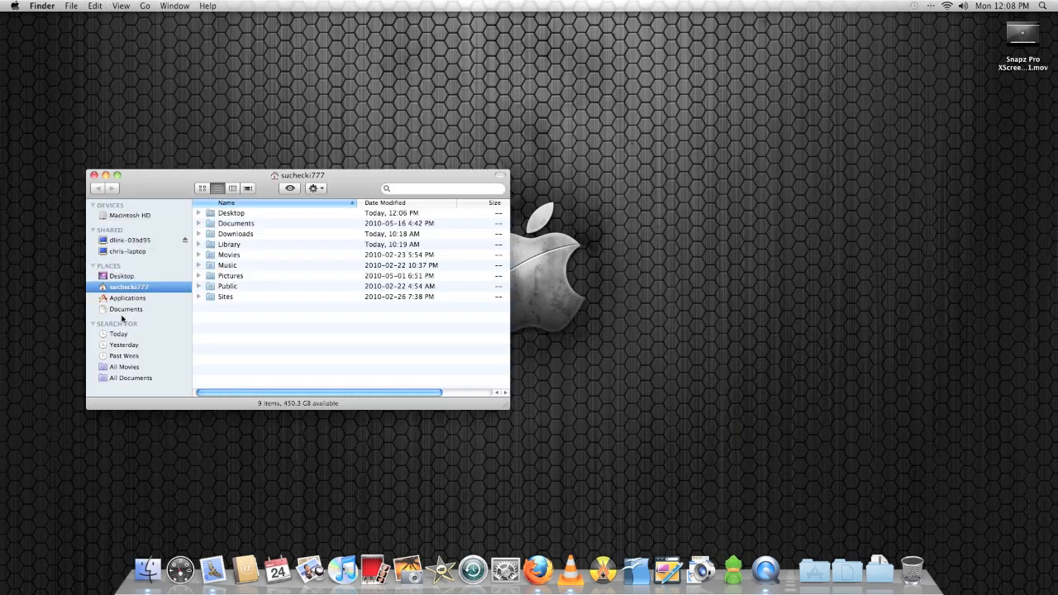
left_click(94, 175)
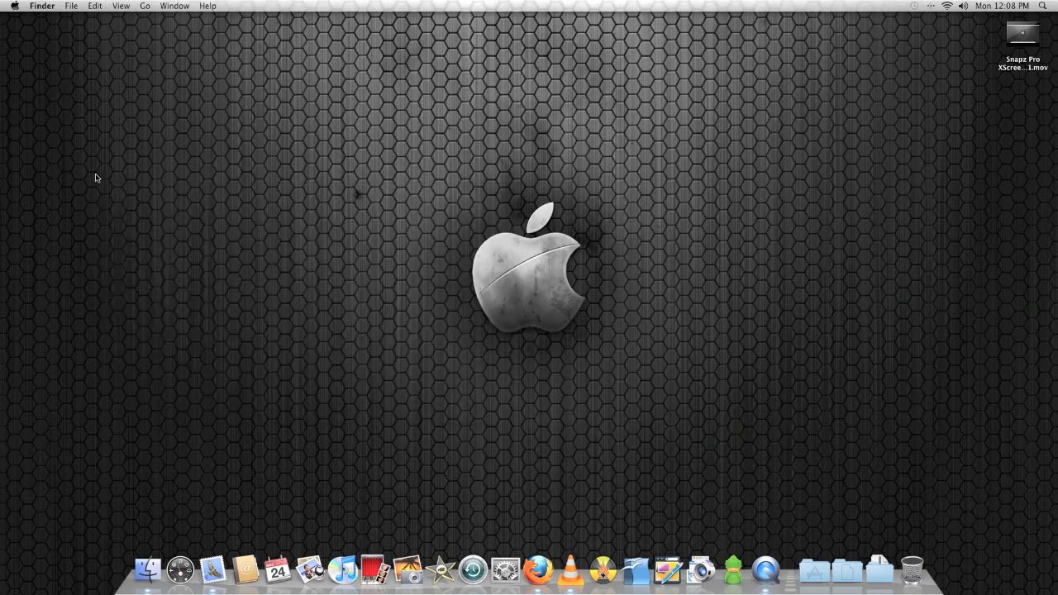
- Connect to the smb://dlink-03bd95 favourite and mount its web_page volume
right_click(146, 568)
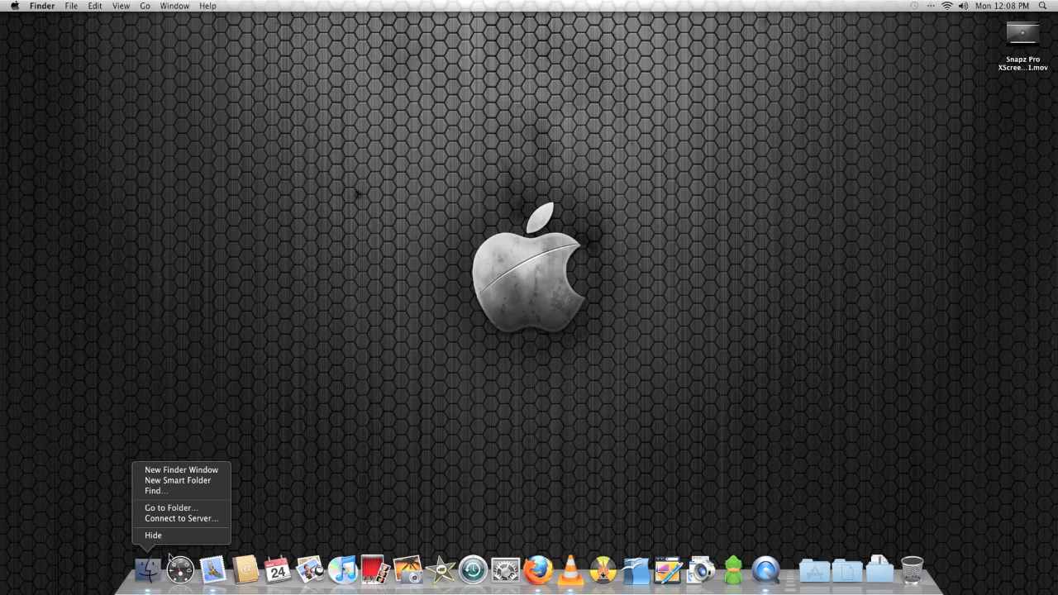
left_click(181, 518)
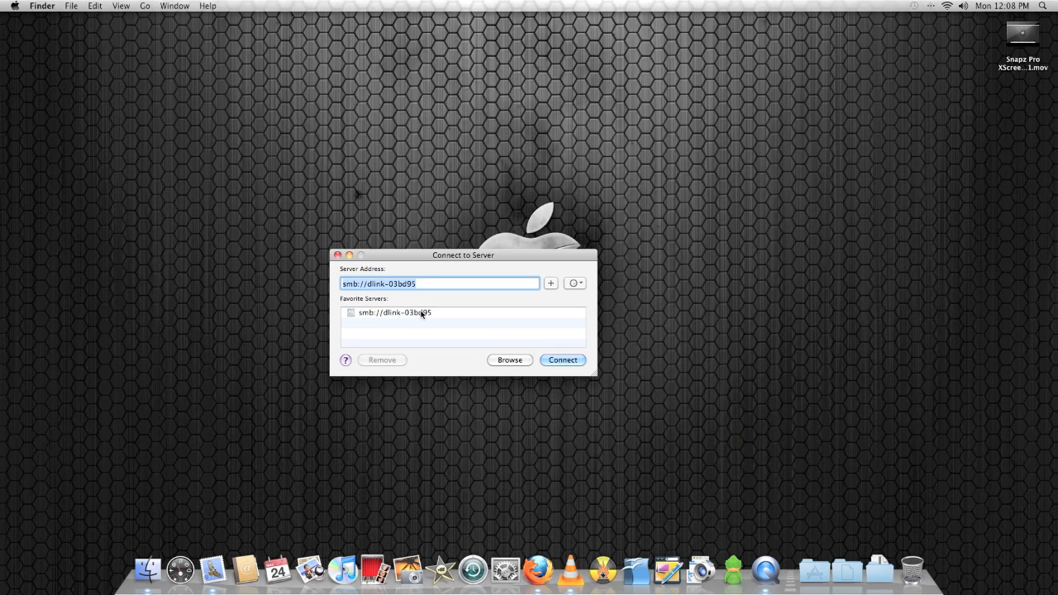
left_click(562, 359)
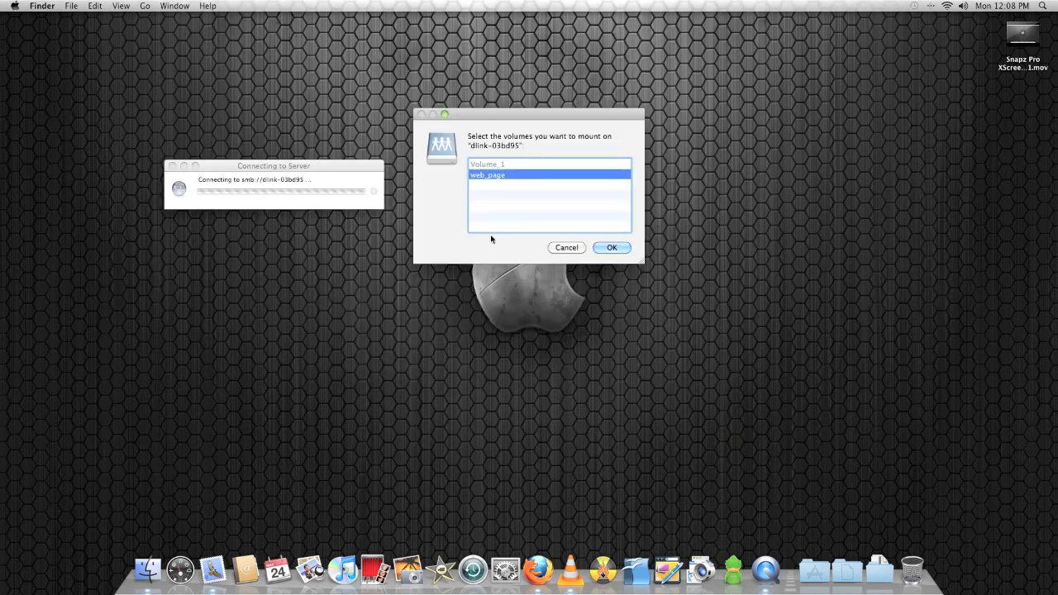
mouse_move(665, 312)
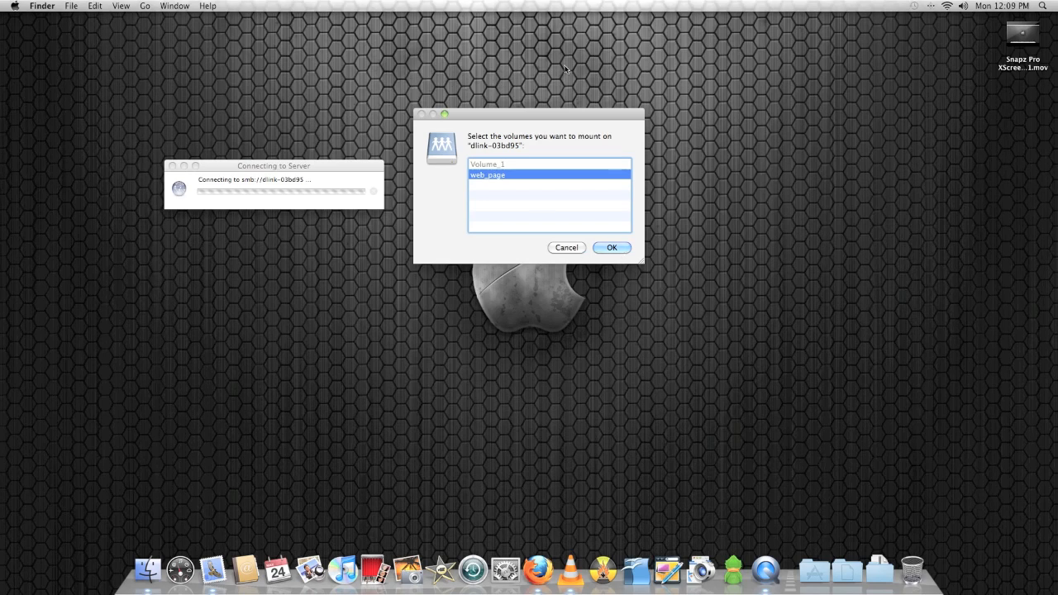
mouse_move(545, 145)
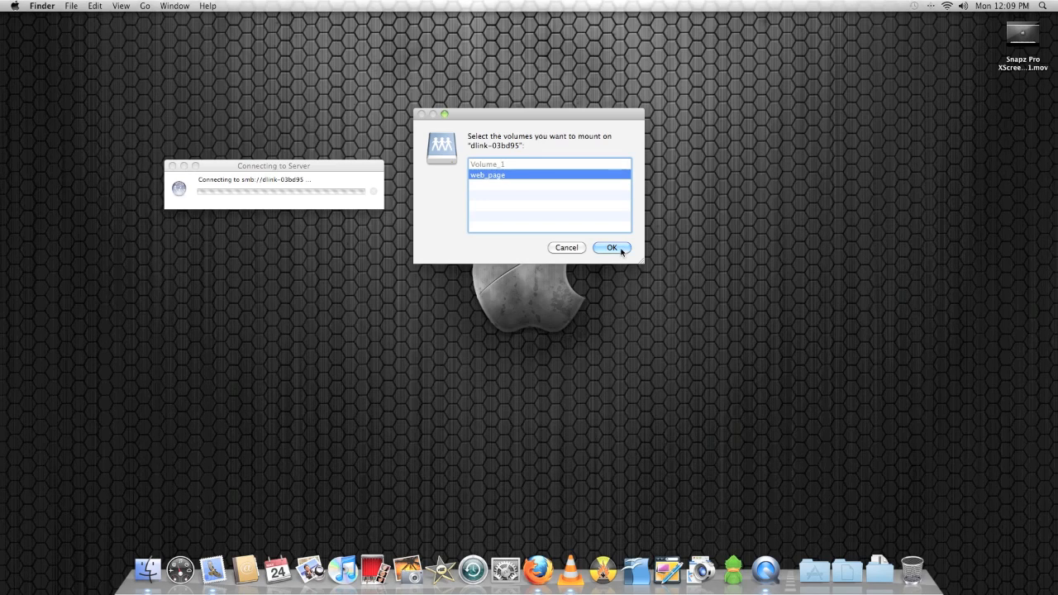
left_click(611, 247)
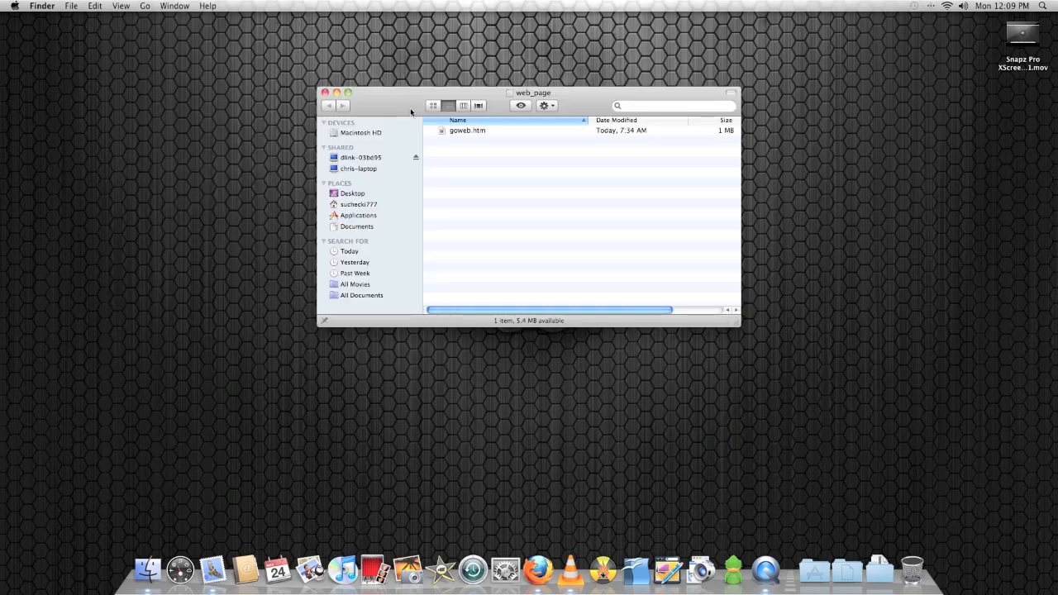